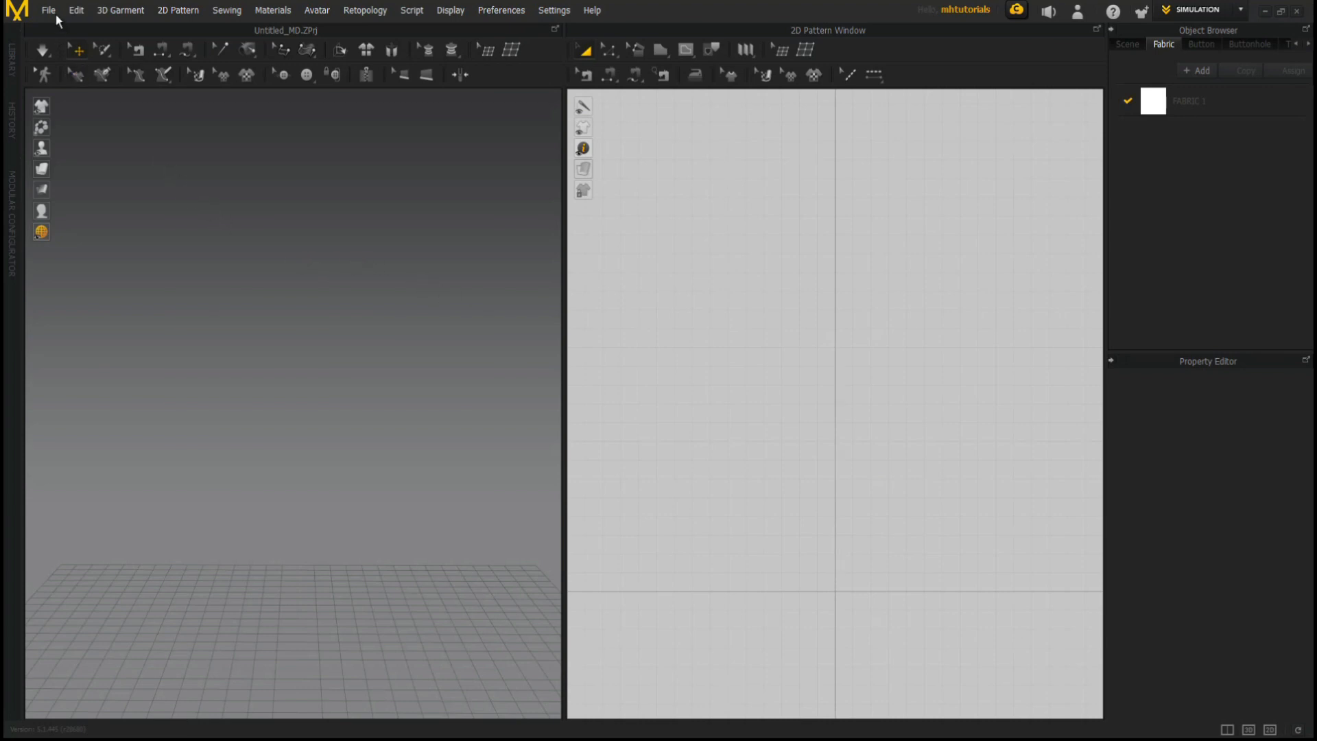
# Step: Add the Mara.avt female avatar from the Female avatar folder into the scene
pyautogui.click(48, 9)
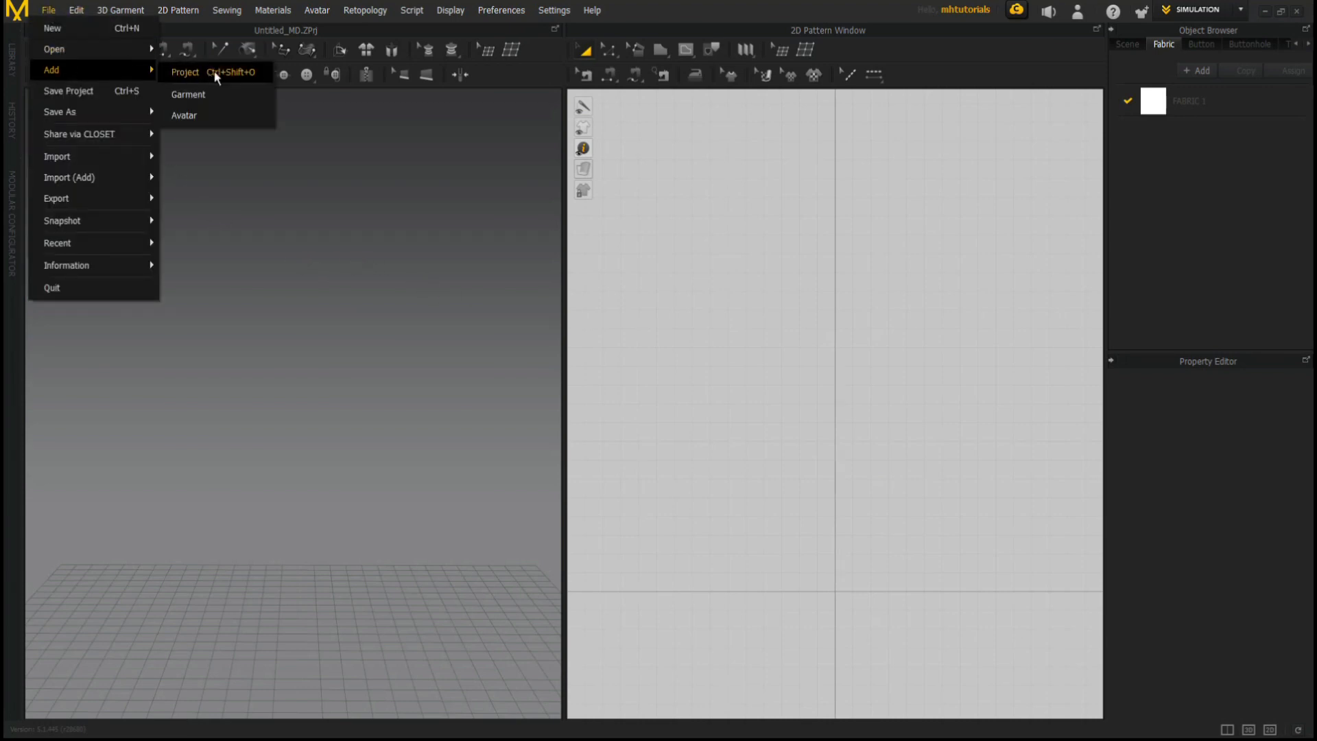
pyautogui.click(184, 115)
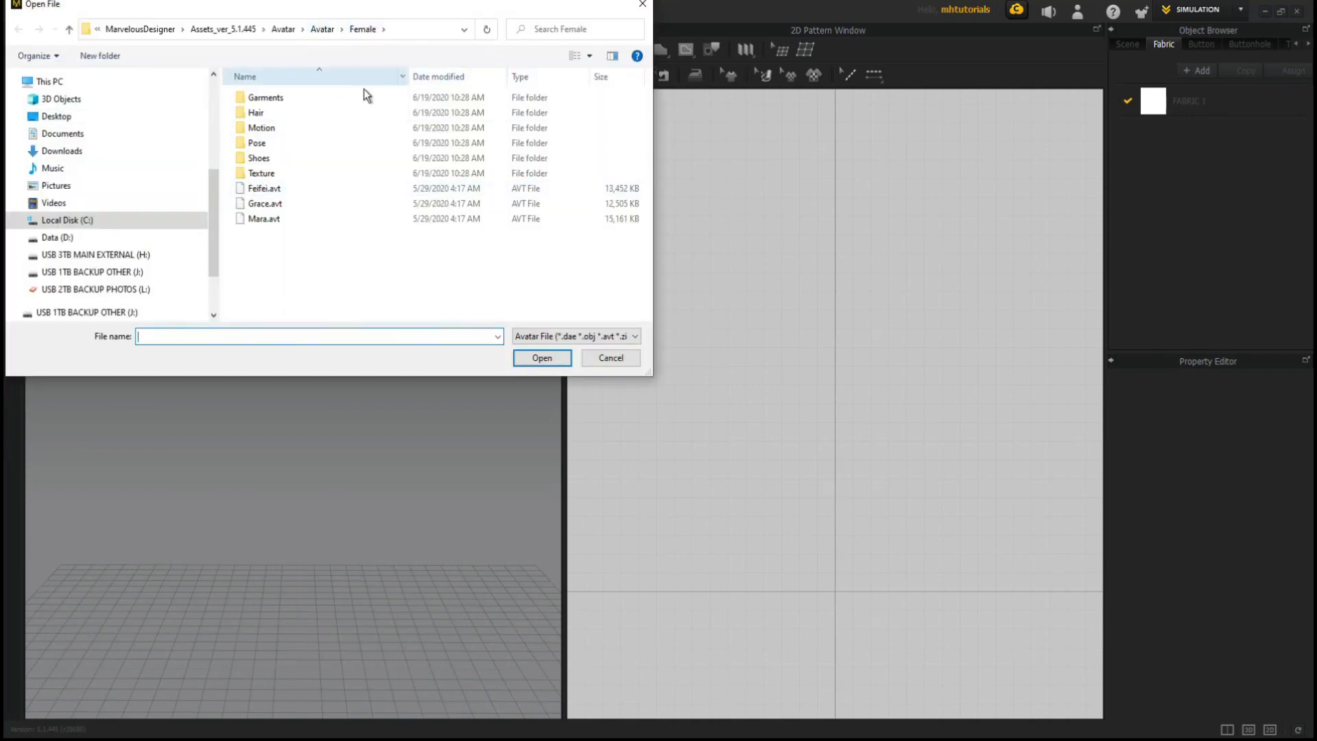
pyautogui.click(265, 188)
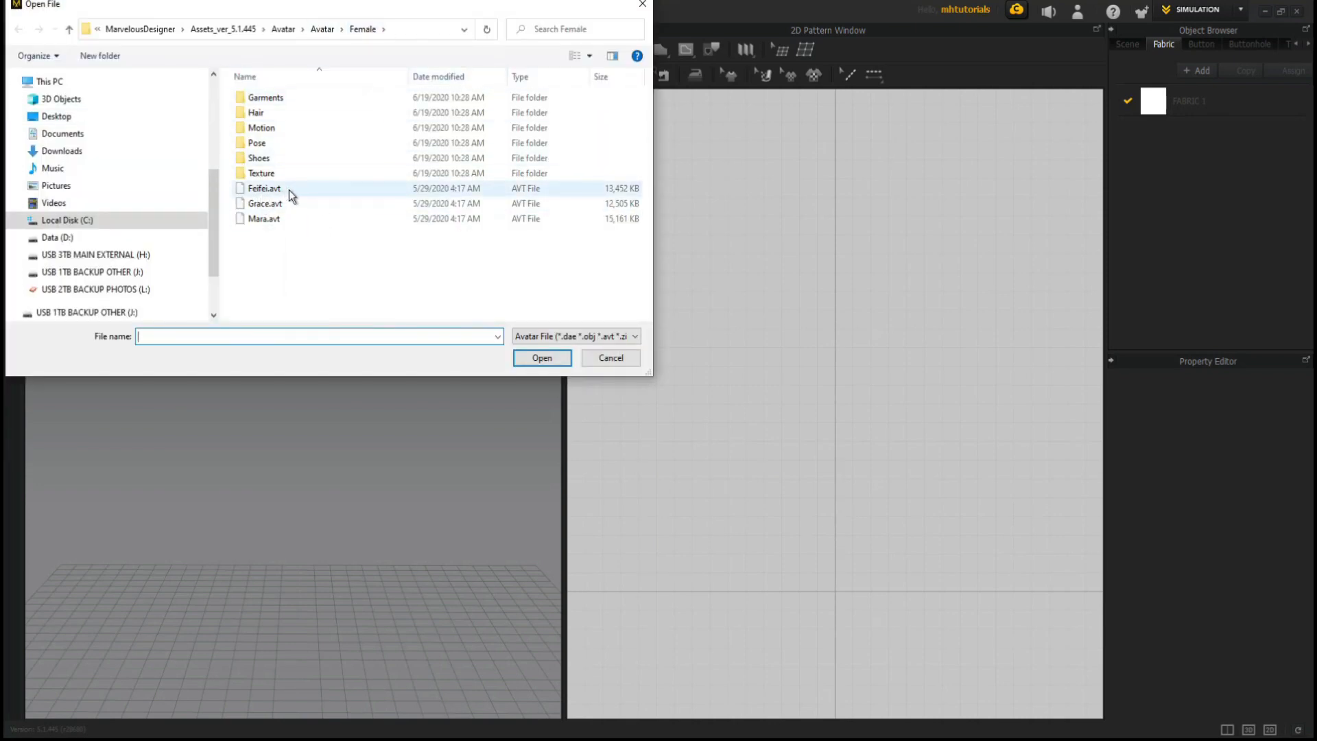
pyautogui.click(264, 218)
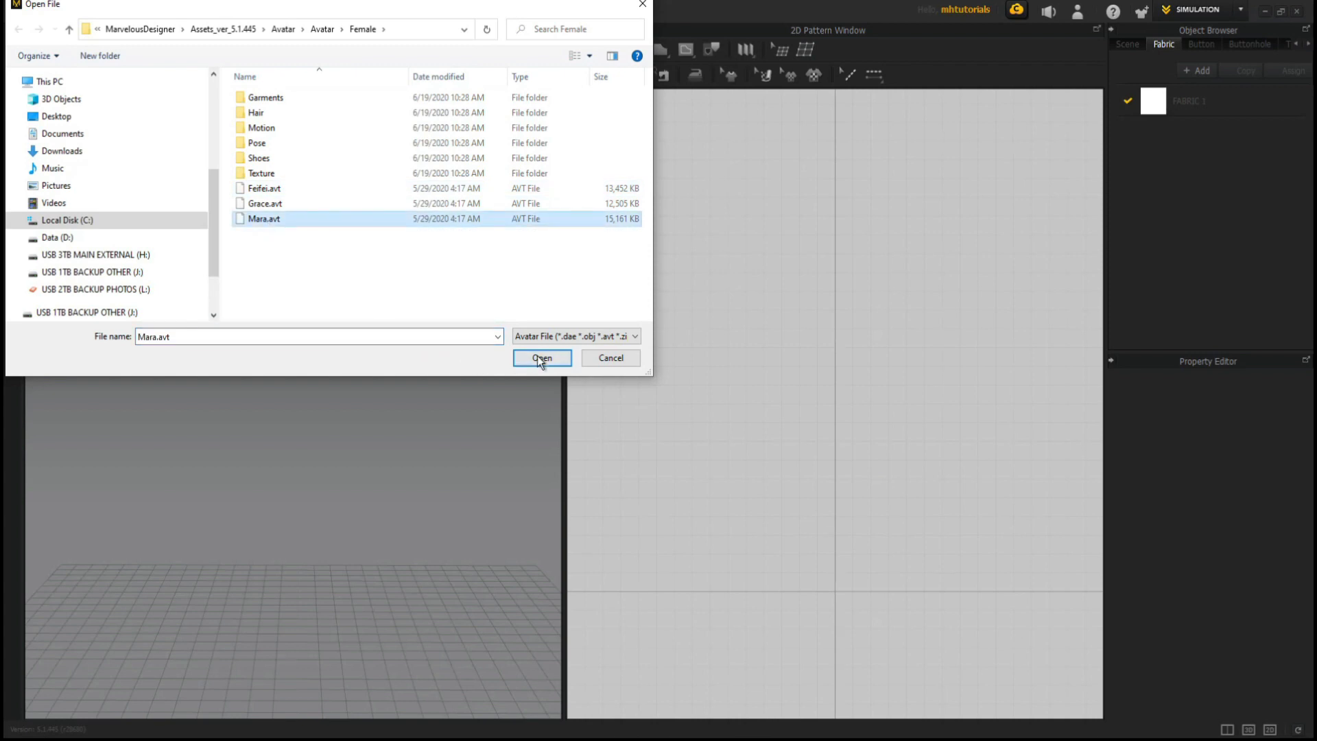
pyautogui.click(542, 358)
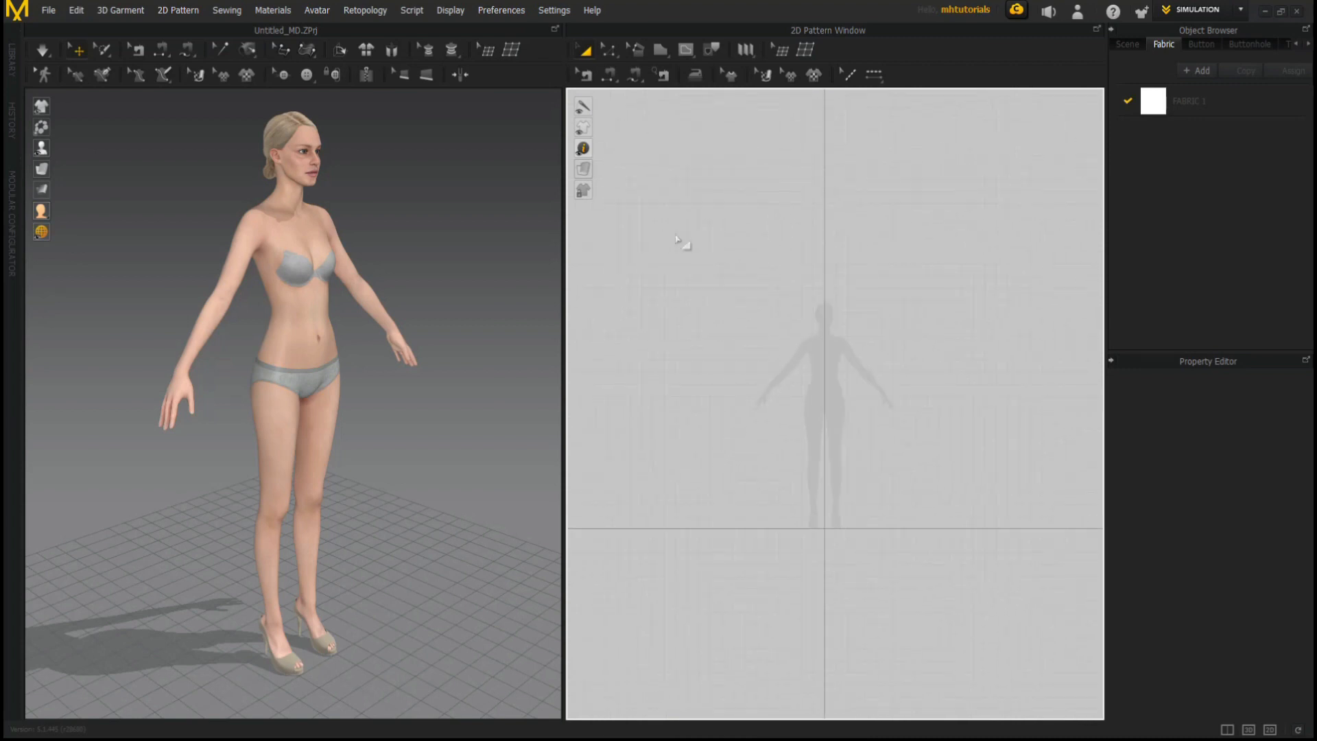
# Step: Draw a long thin rectangle pattern across the avatar's shoulders with the Rectangle tool
pyautogui.click(660, 50)
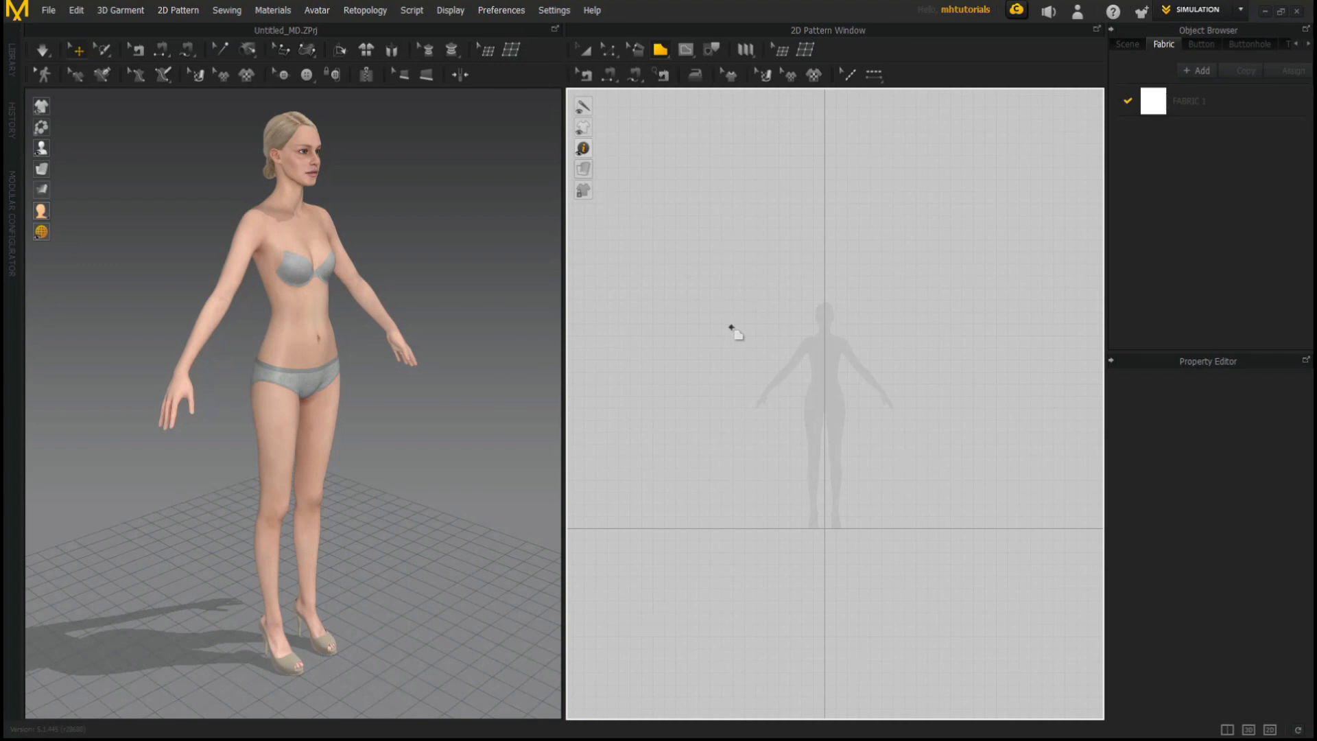
pyautogui.moveTo(729, 327); pyautogui.dragTo(867, 325)
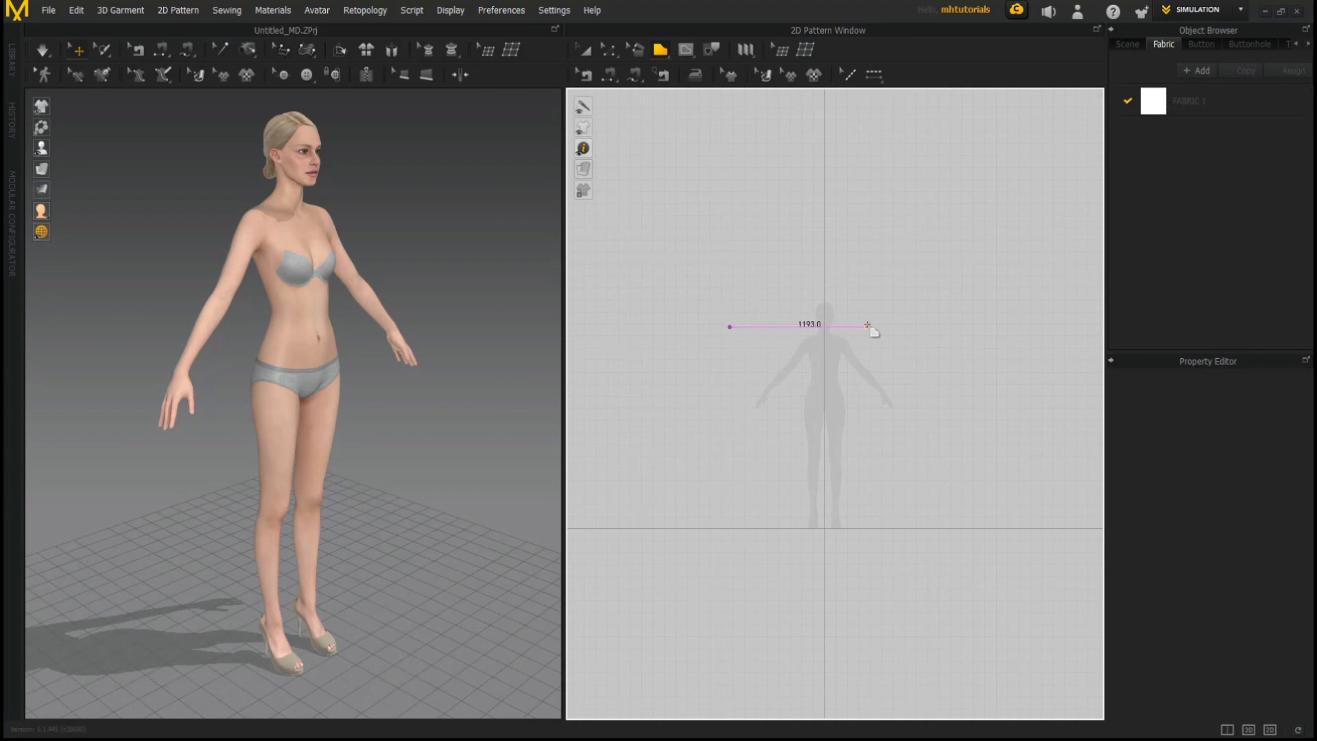
pyautogui.moveTo(867, 327); pyautogui.dragTo(906, 327)
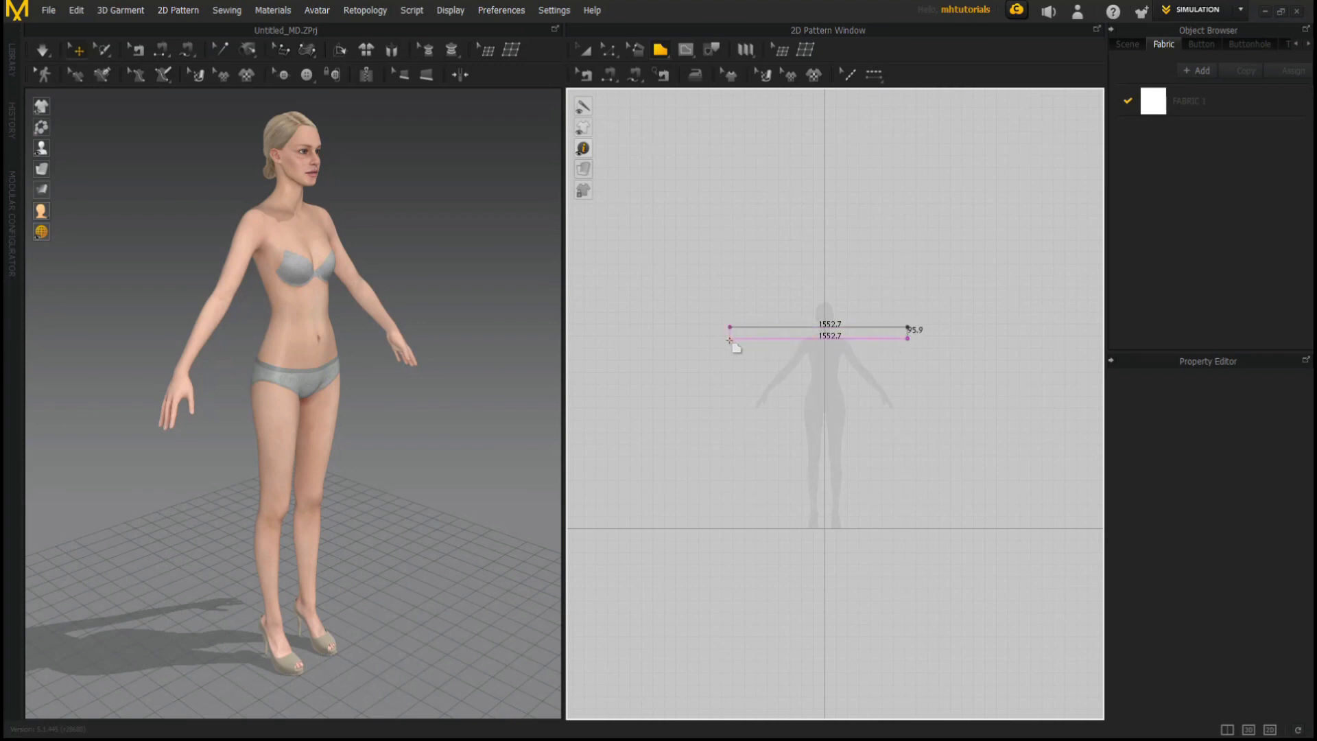
pyautogui.click(819, 334)
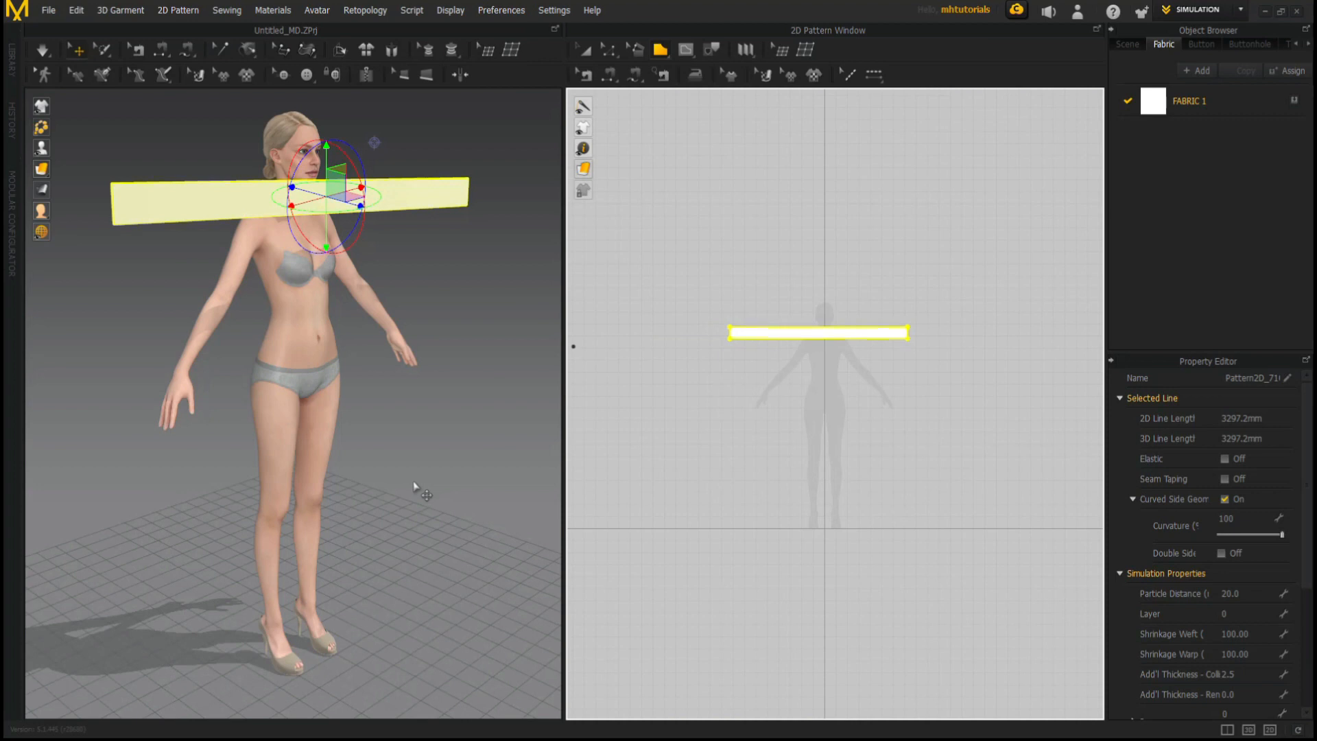
pyautogui.moveTo(412, 489)
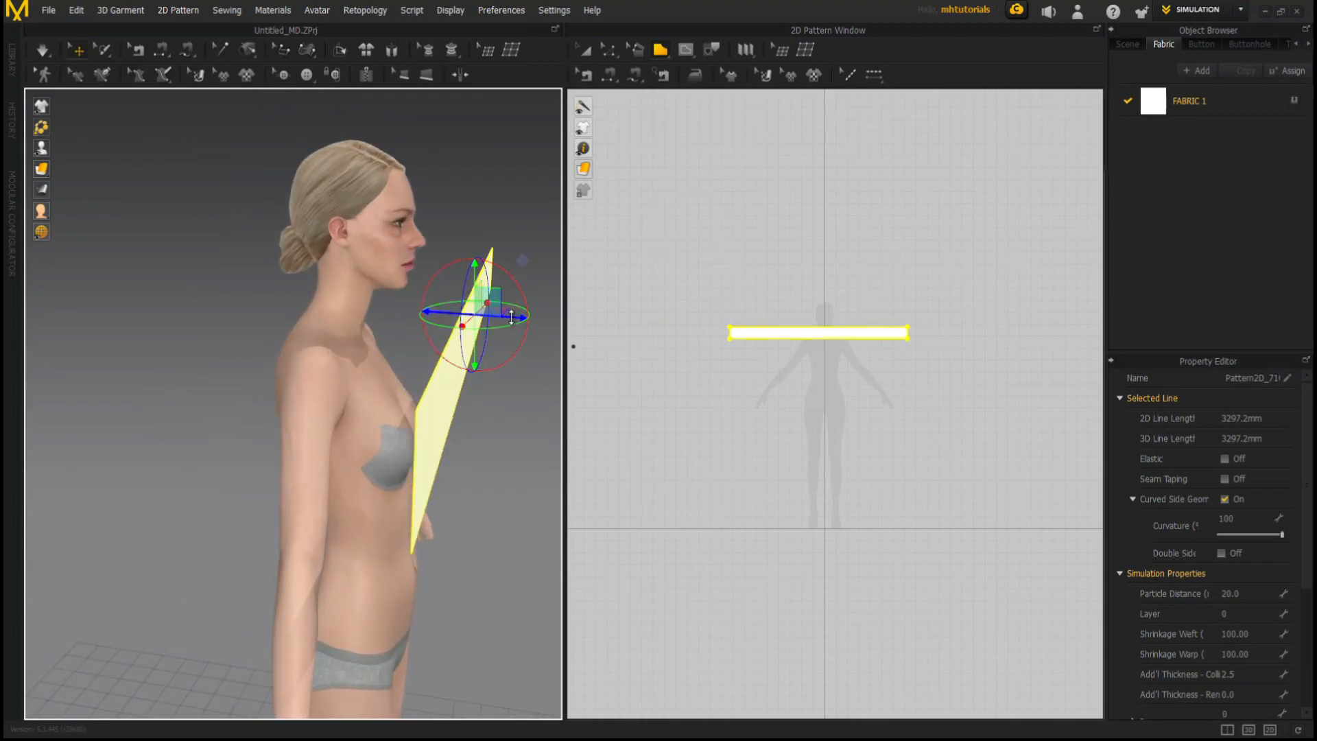
# Step: Rotate the strip upright and move it close in front of the avatar's neck
pyautogui.moveTo(507, 317); pyautogui.dragTo(440, 317)
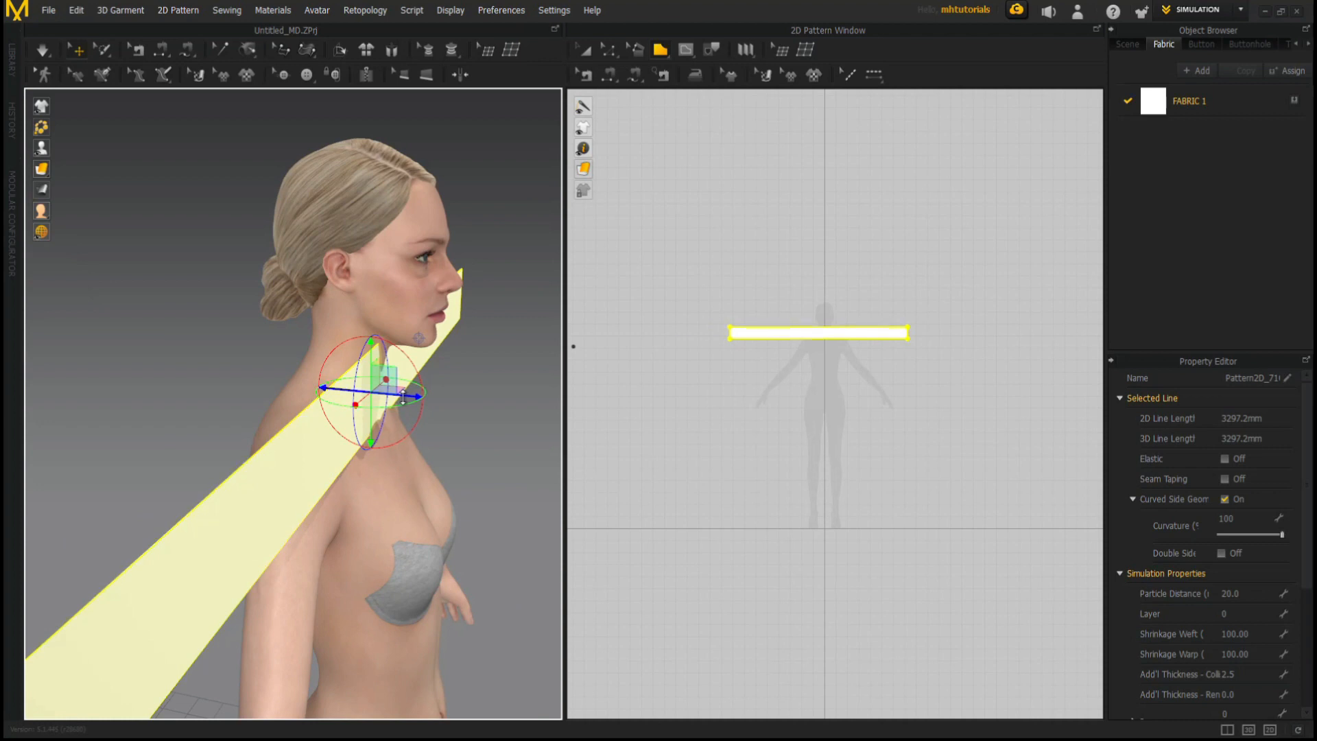
pyautogui.moveTo(369, 395); pyautogui.dragTo(452, 420)
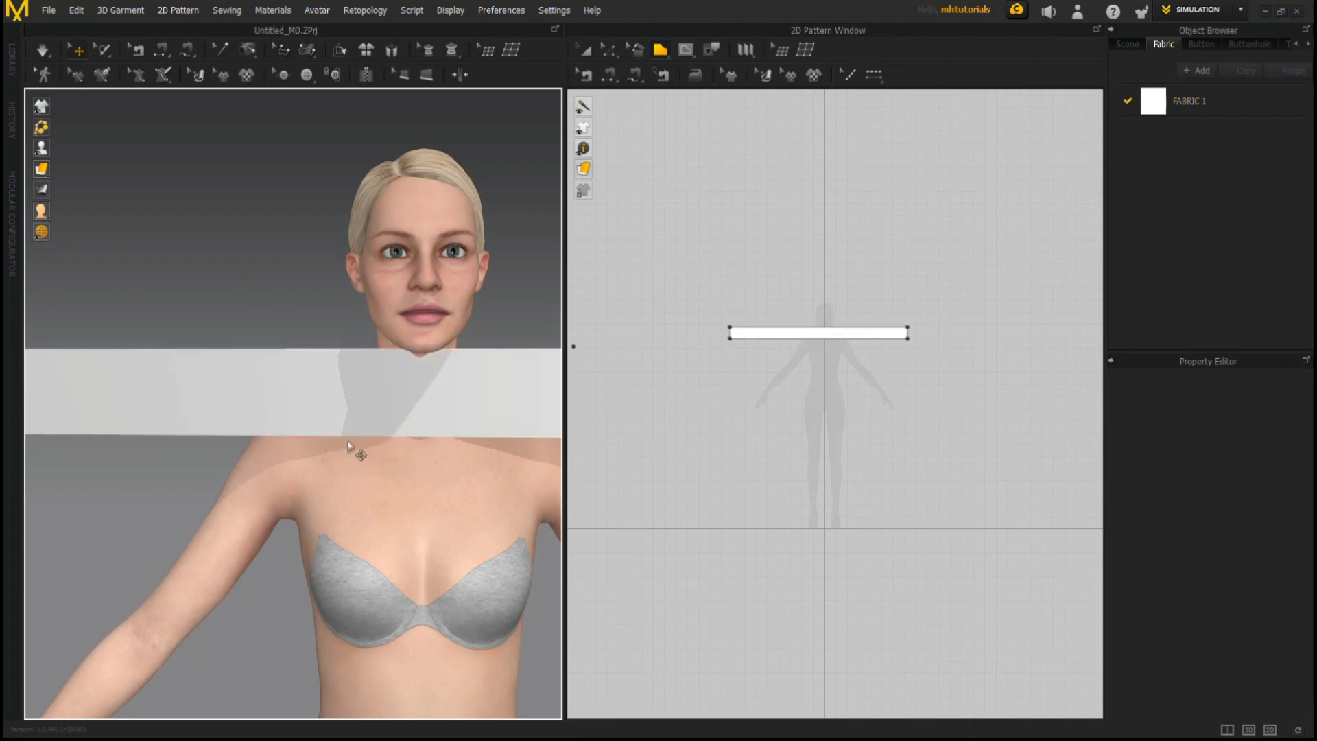
pyautogui.moveTo(412, 450)
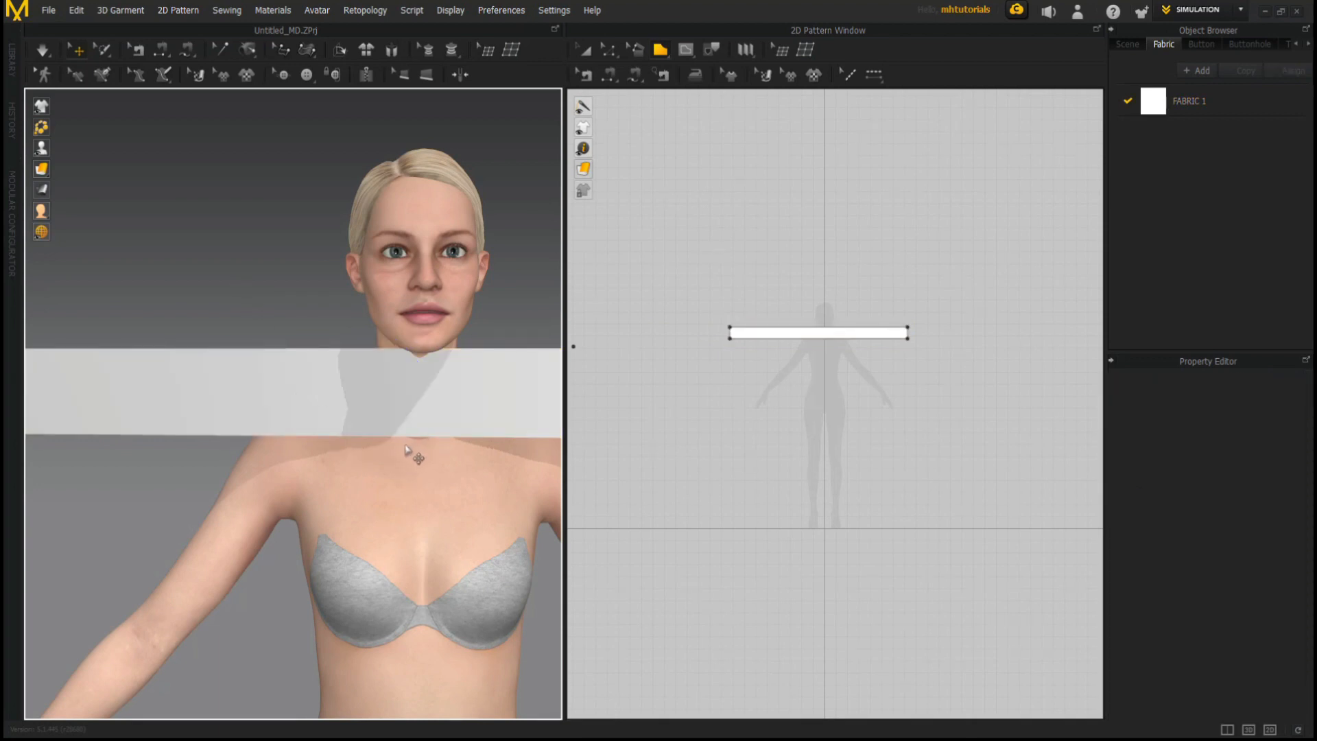
pyautogui.moveTo(417, 398)
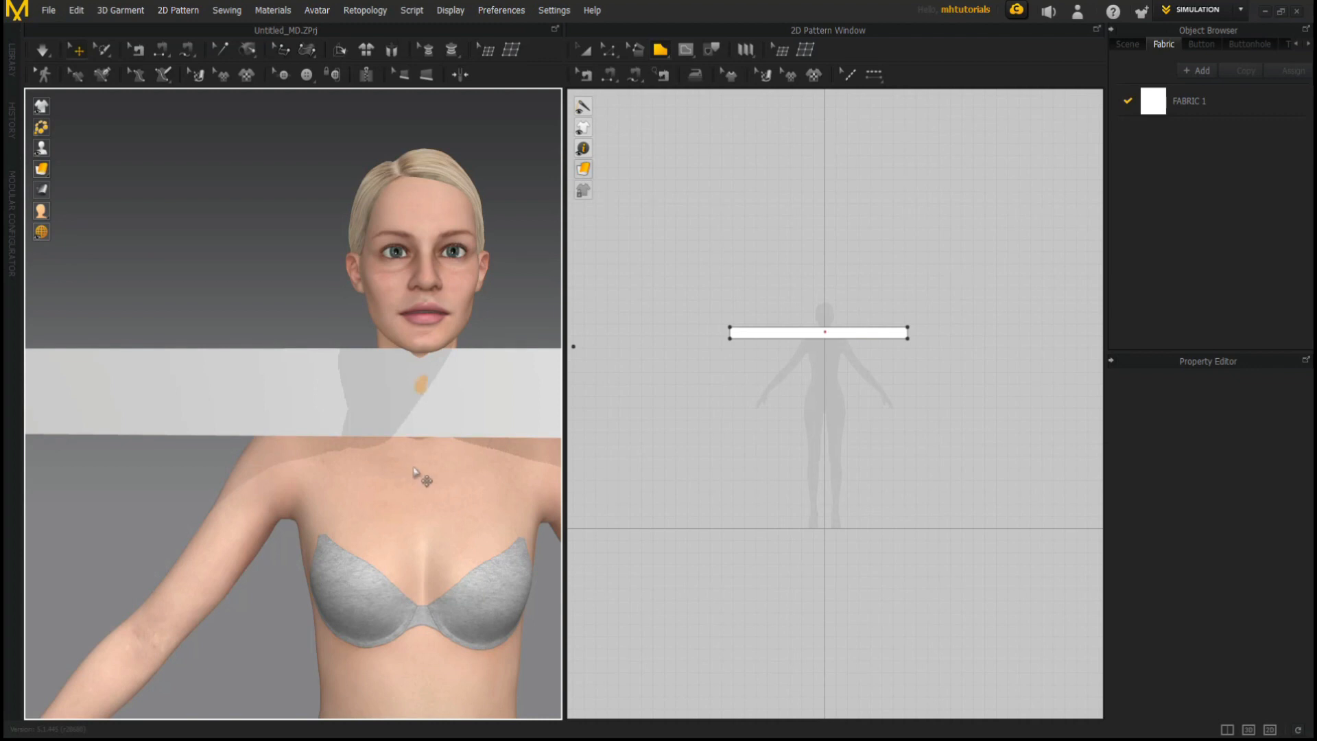
pyautogui.moveTo(420, 475); pyautogui.dragTo(356, 297)
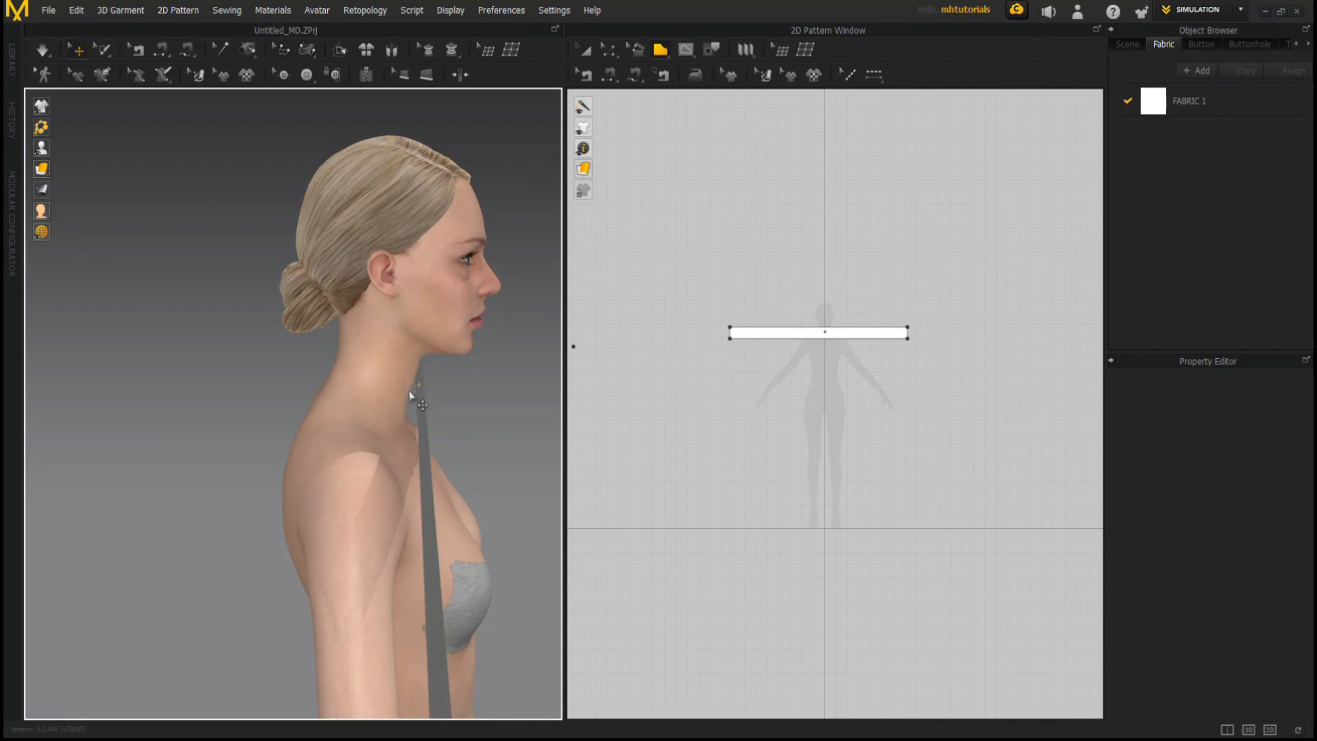
pyautogui.moveTo(413, 394)
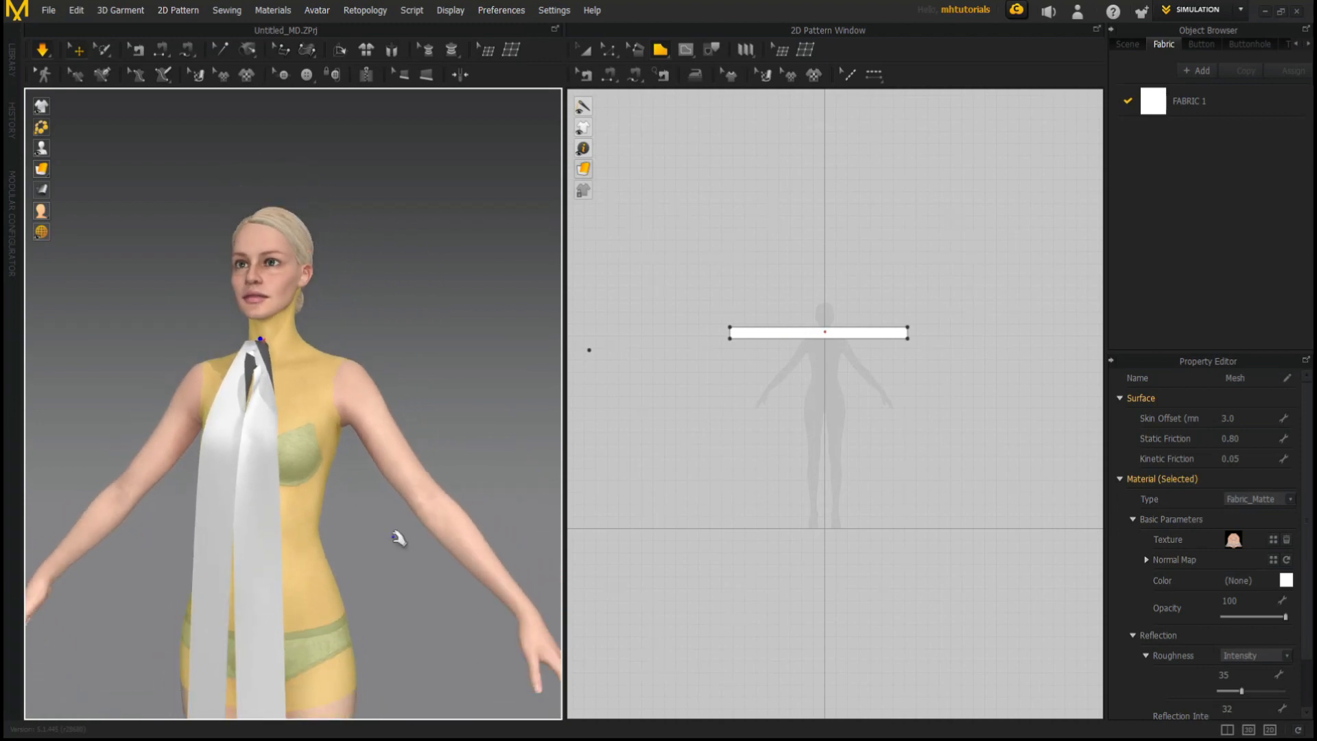
pyautogui.moveTo(276, 664)
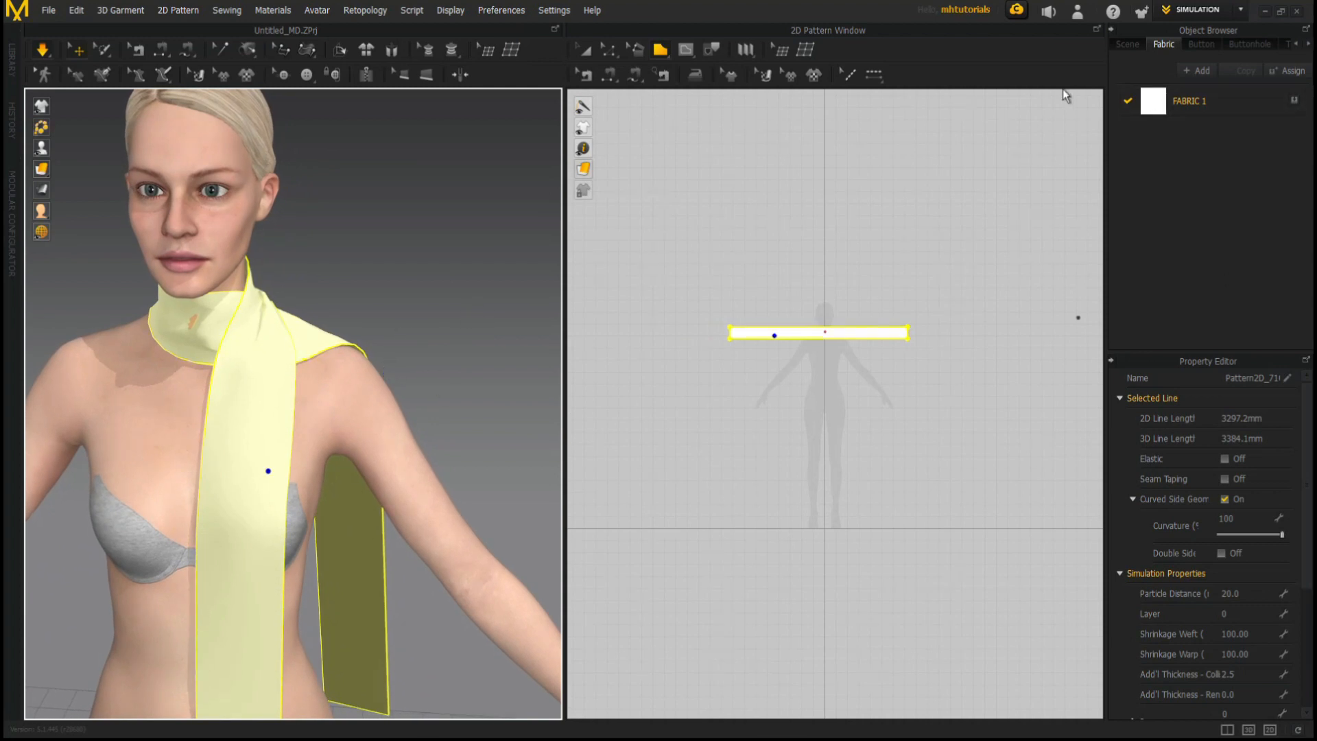
# Step: Add a fabric and apply the blue Cotton Oxford library fabric to the scarf
pyautogui.click(1196, 70)
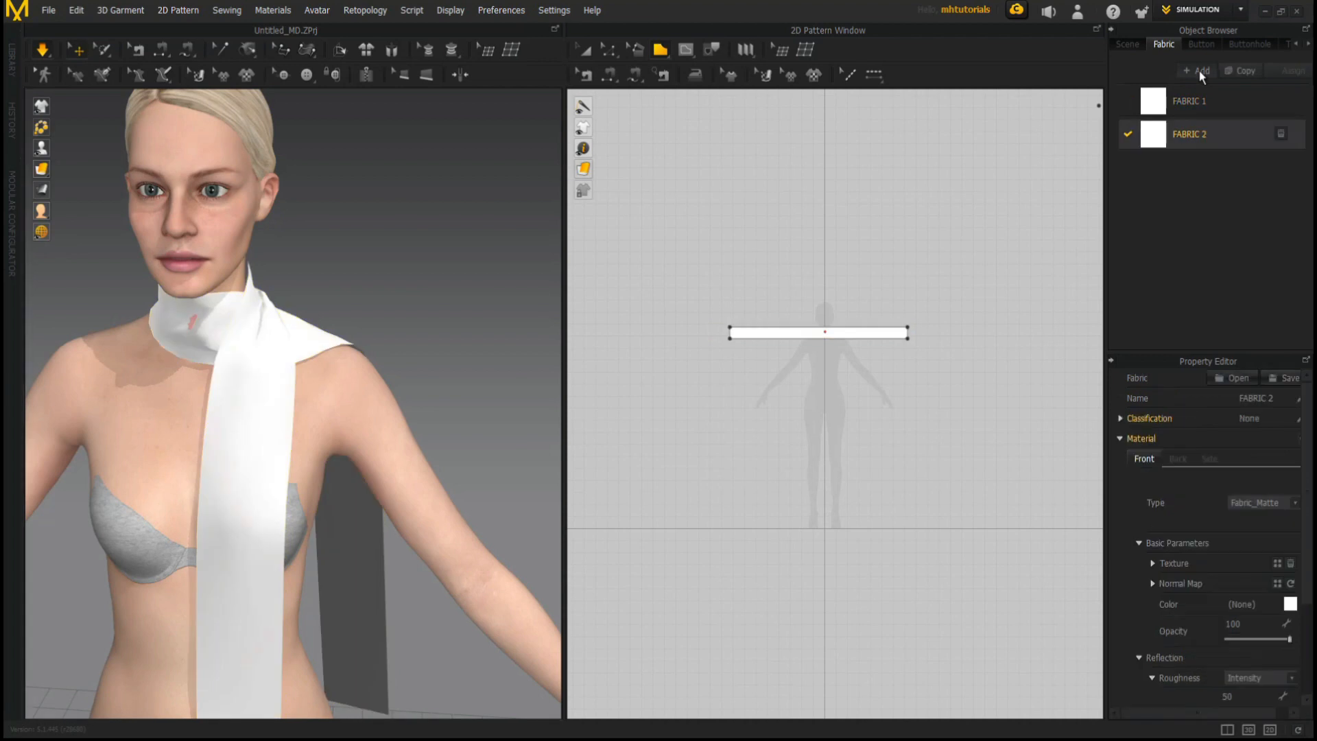
pyautogui.click(1187, 101)
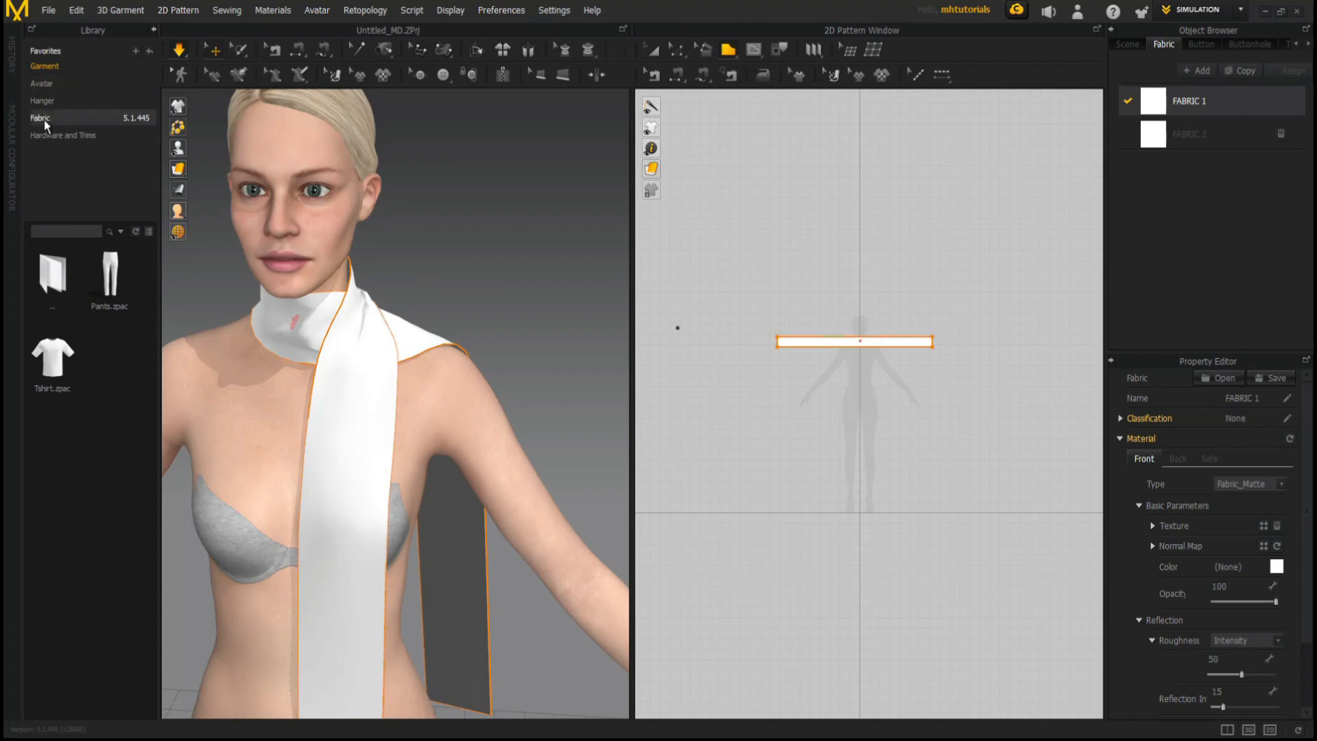
pyautogui.click(40, 118)
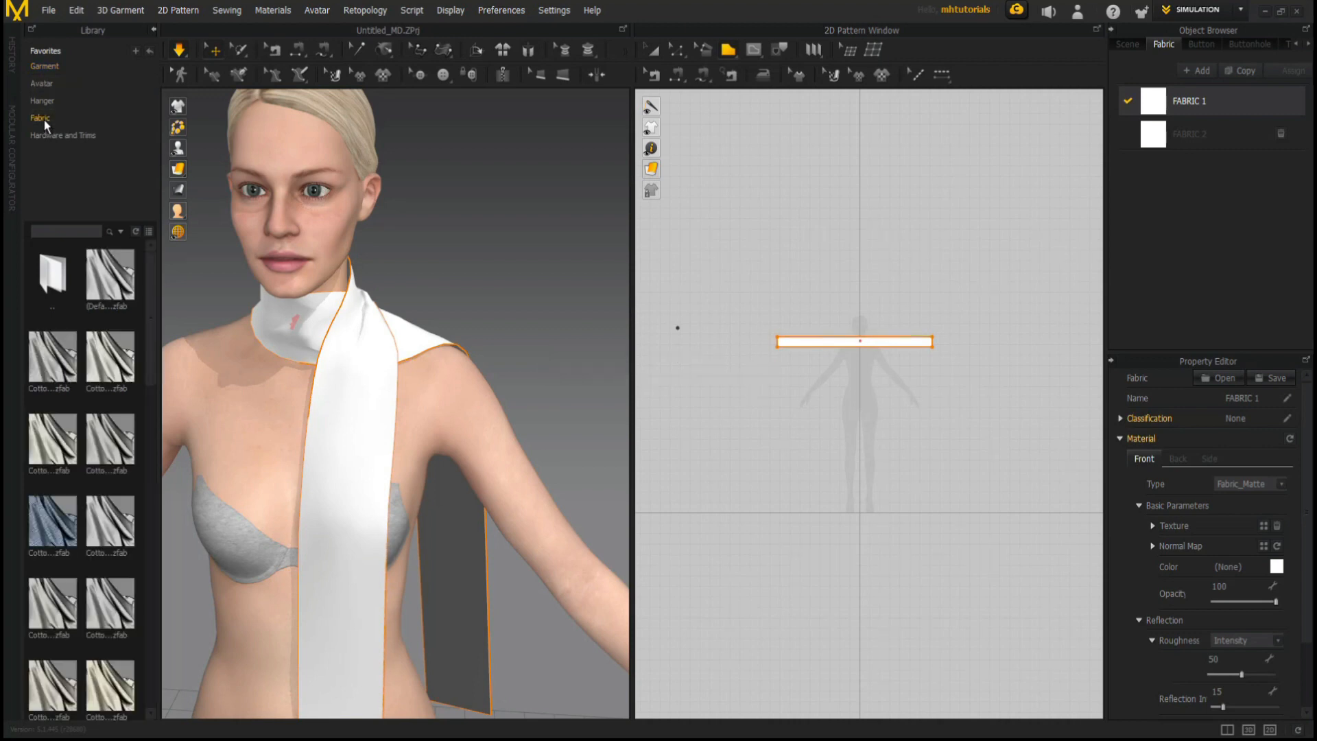
pyautogui.click(52, 521)
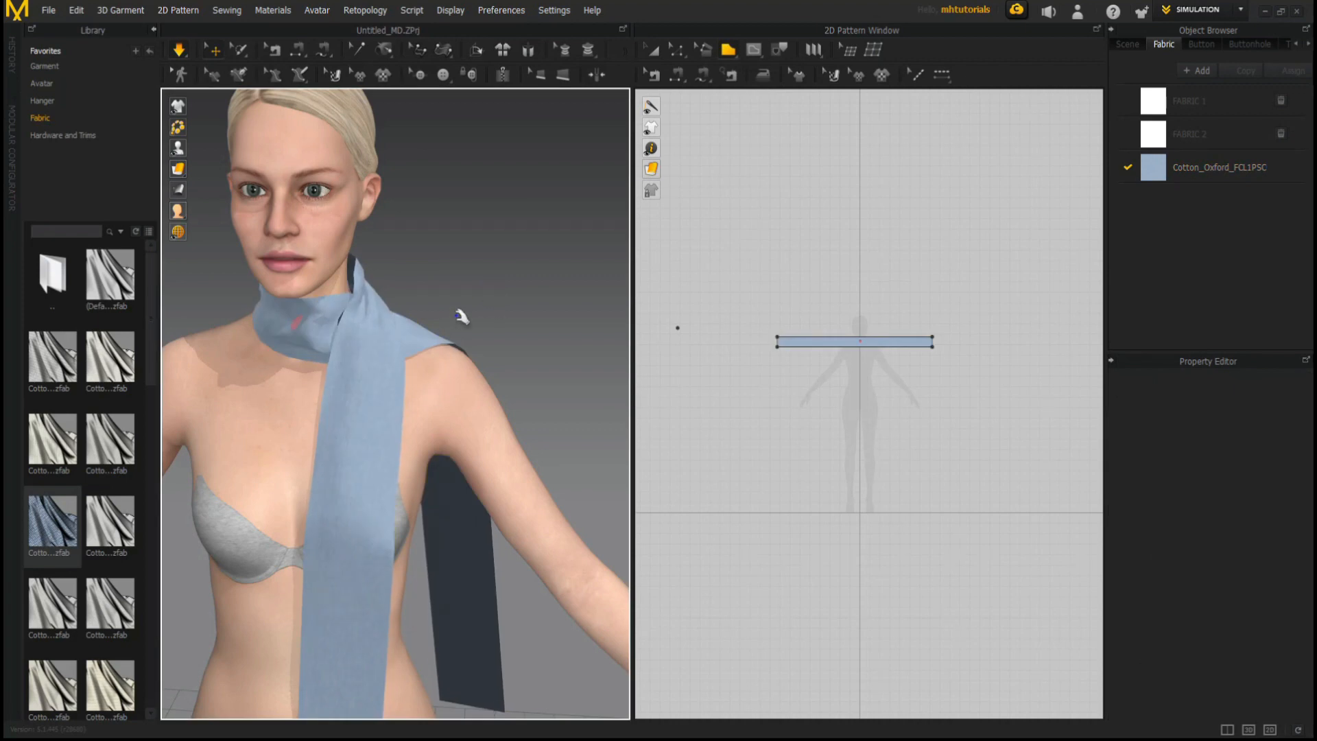
pyautogui.moveTo(517, 293)
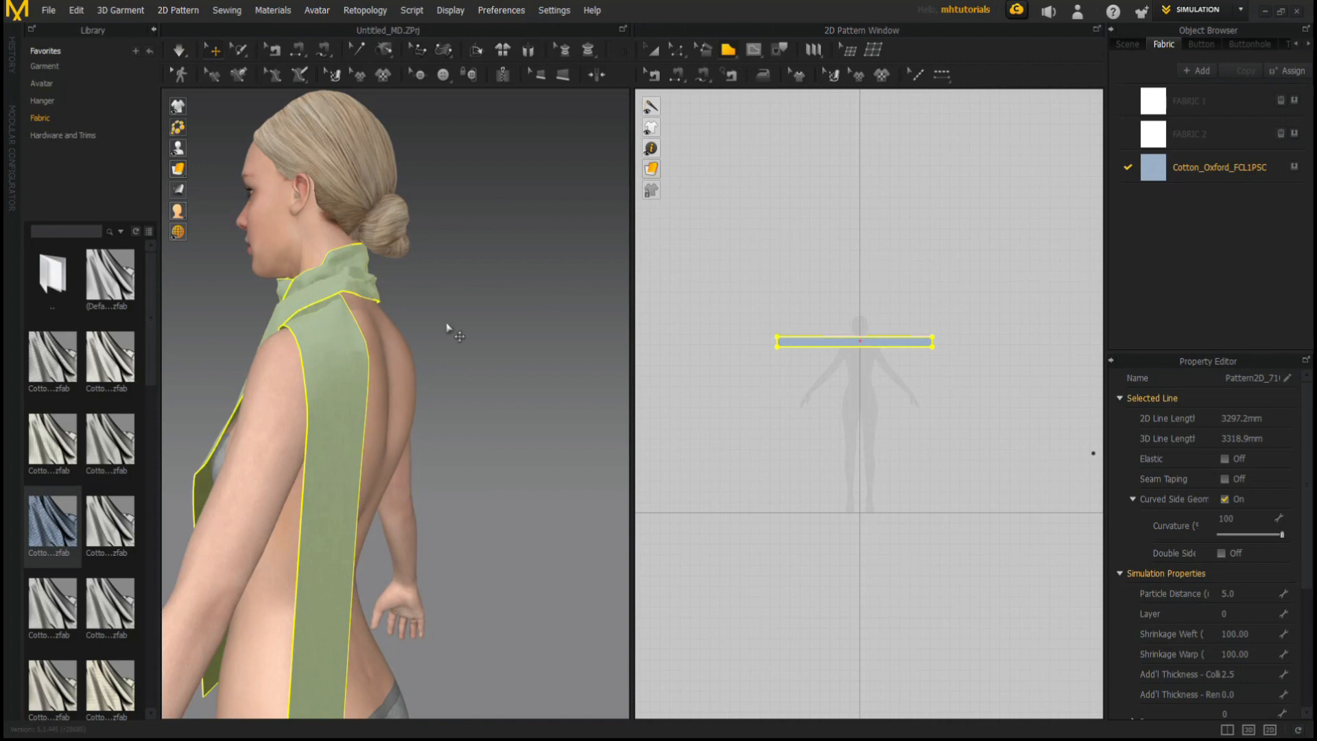
# Step: Select the scarf and set particle distance 5 with collision and rendering thickness 5
pyautogui.moveTo(444, 328); pyautogui.dragTo(378, 336)
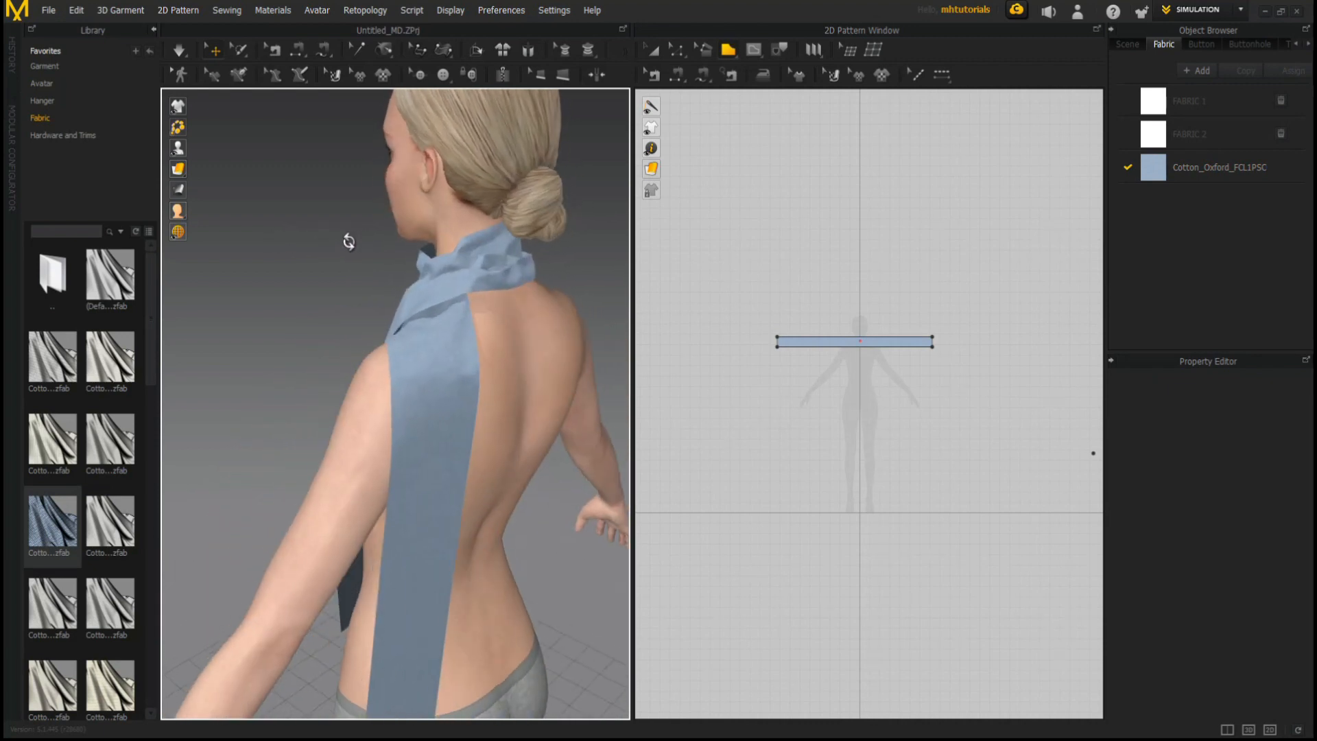
pyautogui.click(852, 342)
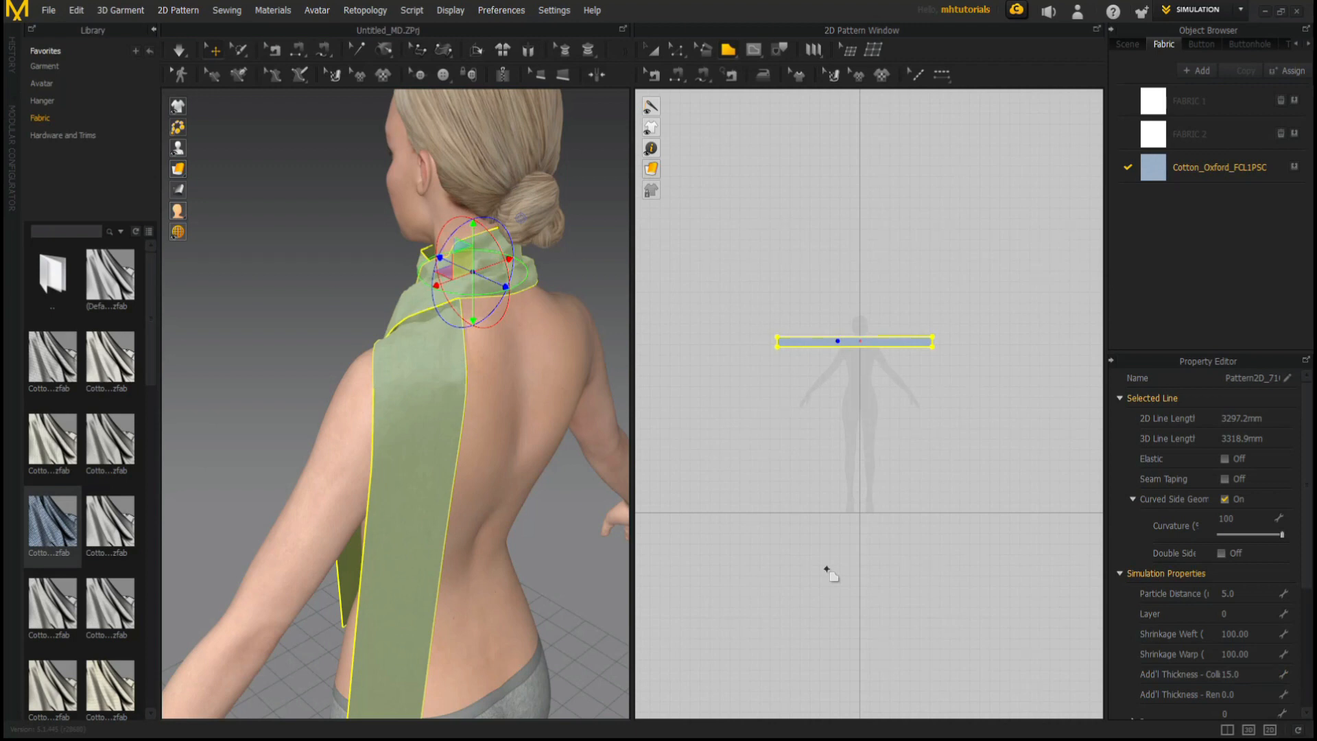
pyautogui.click(1238, 694)
pyautogui.write('5')
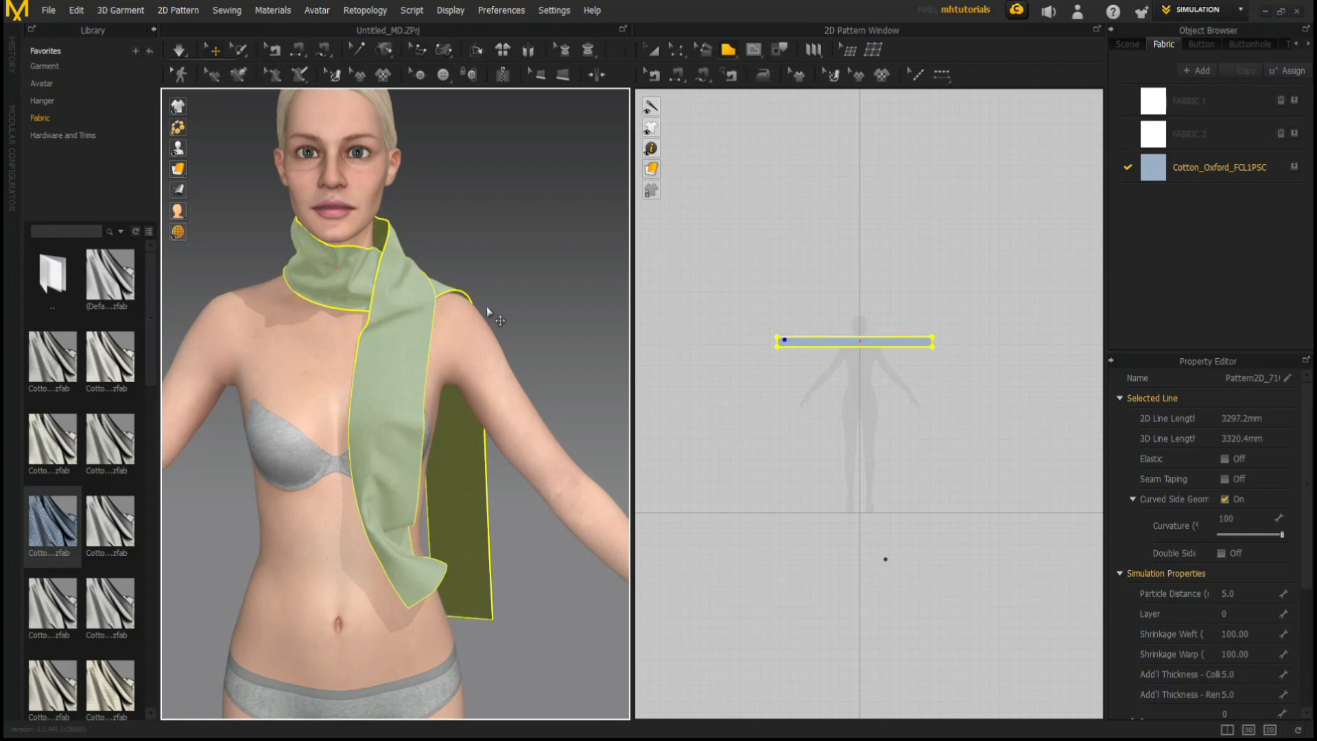
pyautogui.moveTo(542, 294)
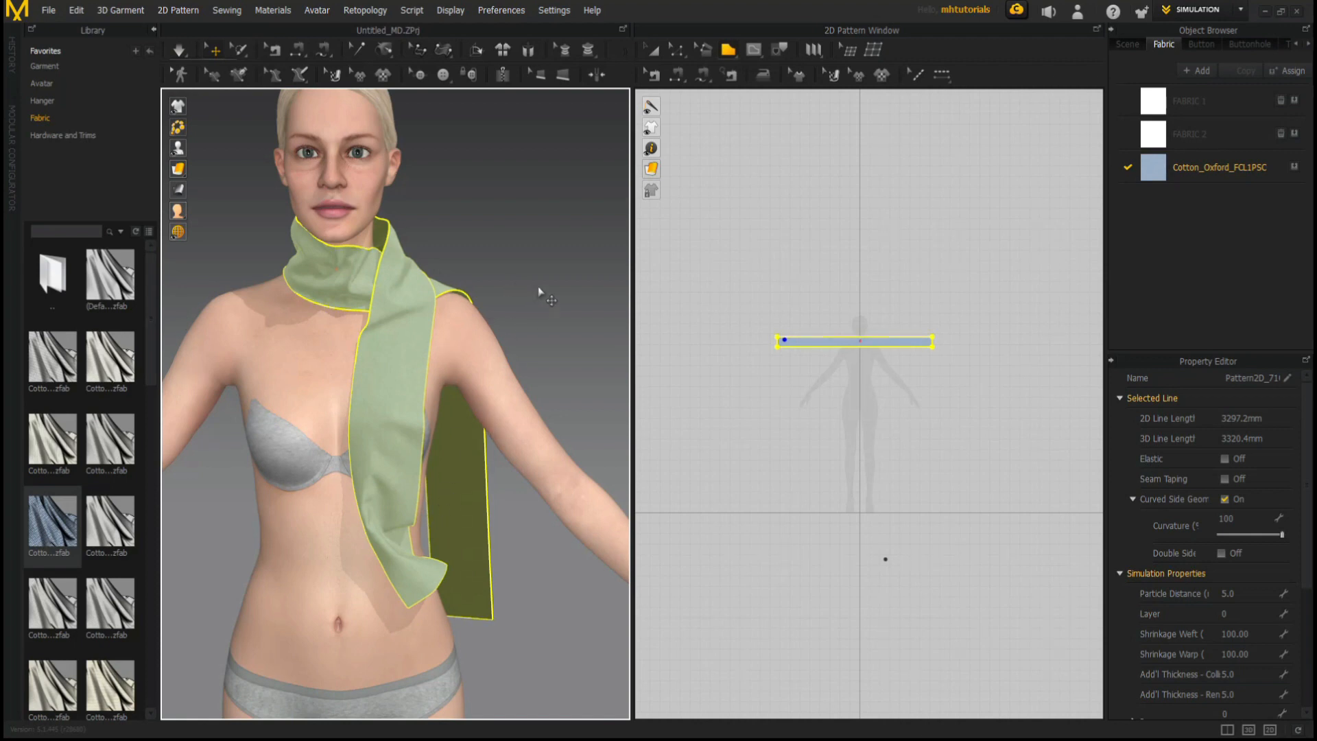
pyautogui.moveTo(538, 293); pyautogui.dragTo(316, 290)
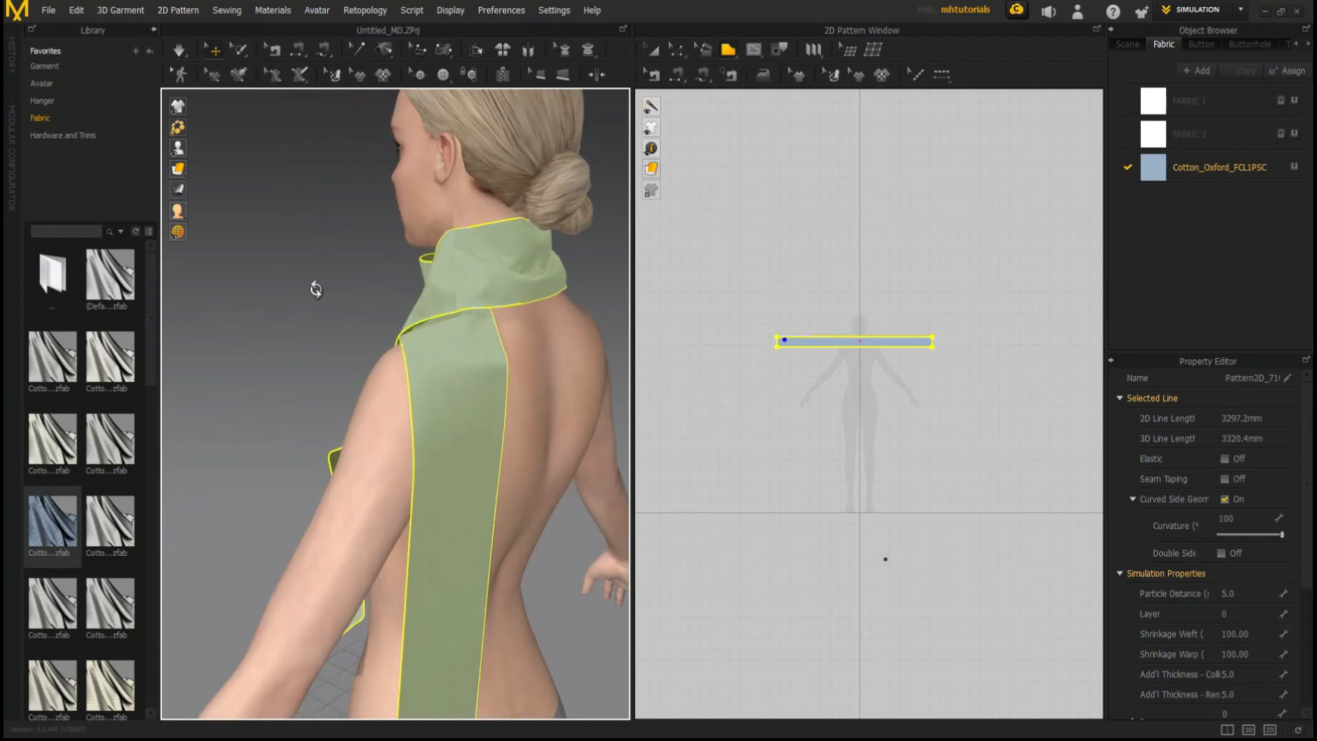